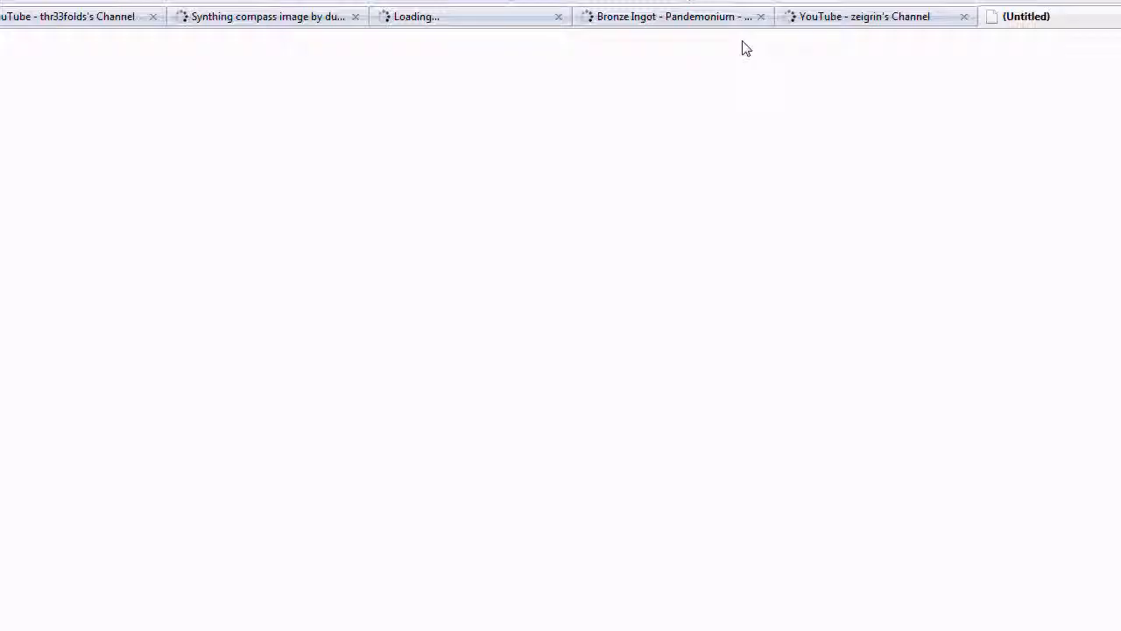
Switch to the Thr33 Folds YouTube channel page with its video playing
left_click(68, 16)
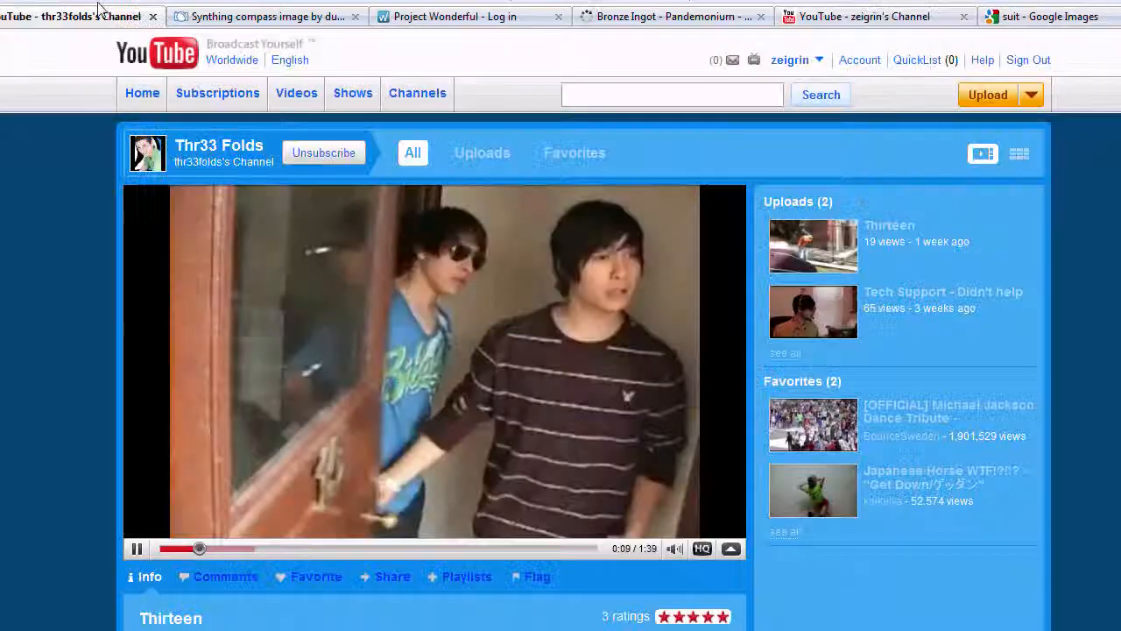
Return to the drawing canvas and sketch the vest outline, button placket, pockets and pointed hem
left_click(1042, 16)
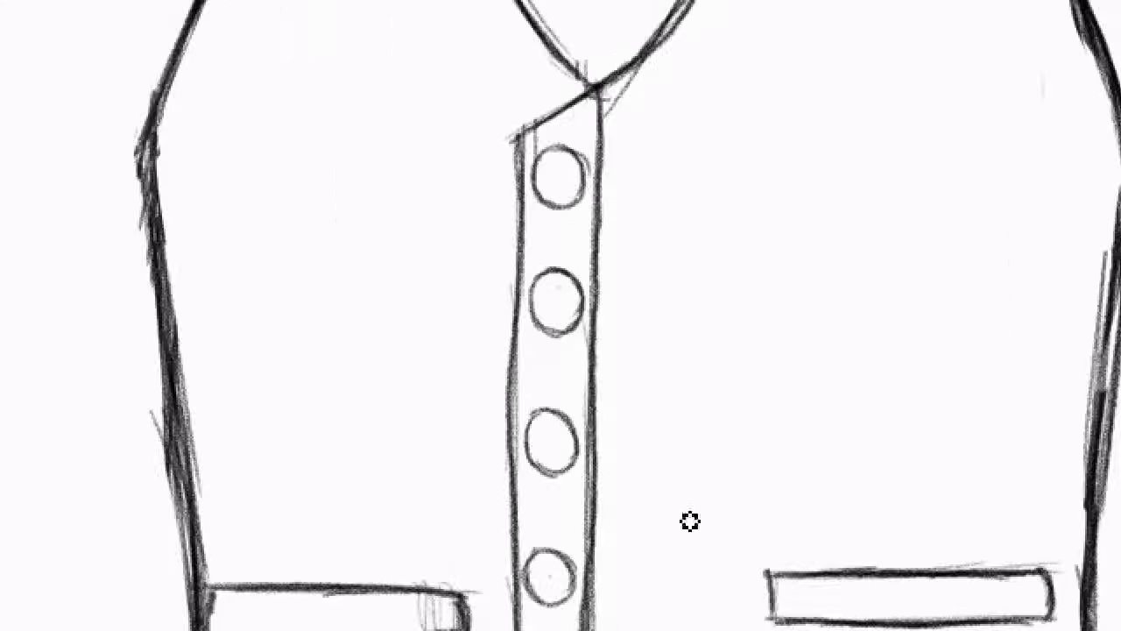
scroll("down", 3)
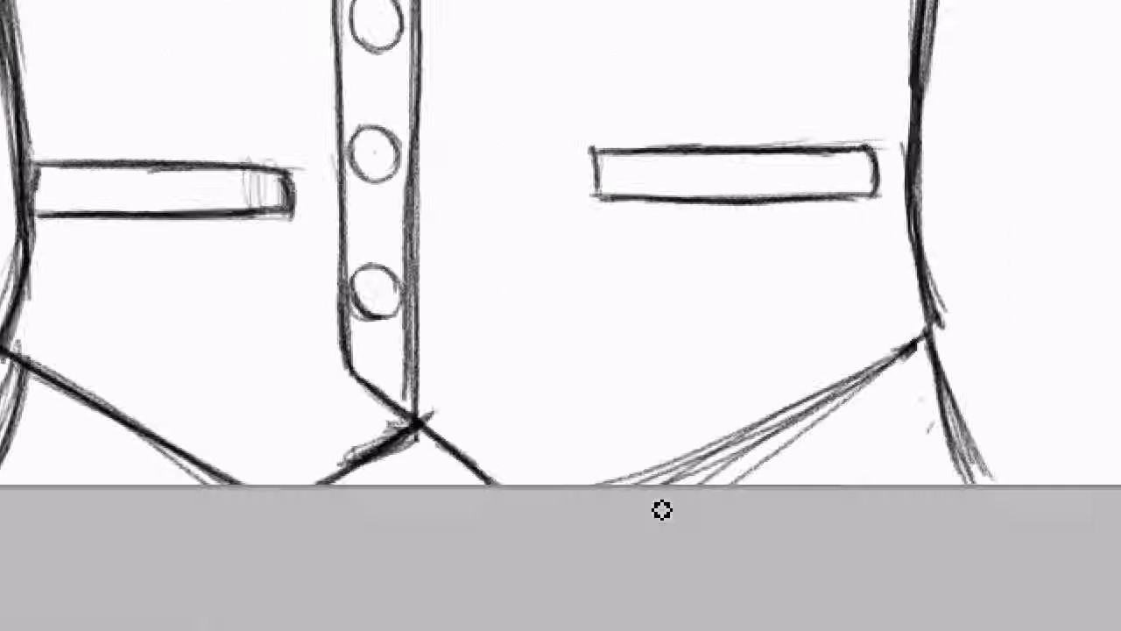